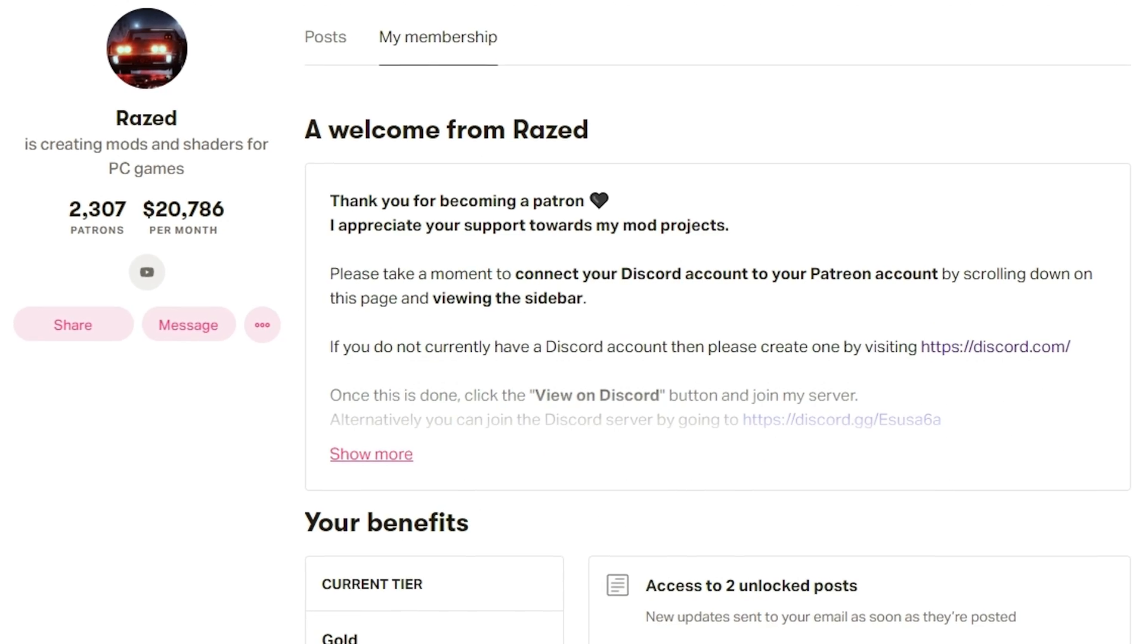
Scroll the Patreon membership page to the Gold tier's unlocked posts and direct messages.
scroll("down", 3)
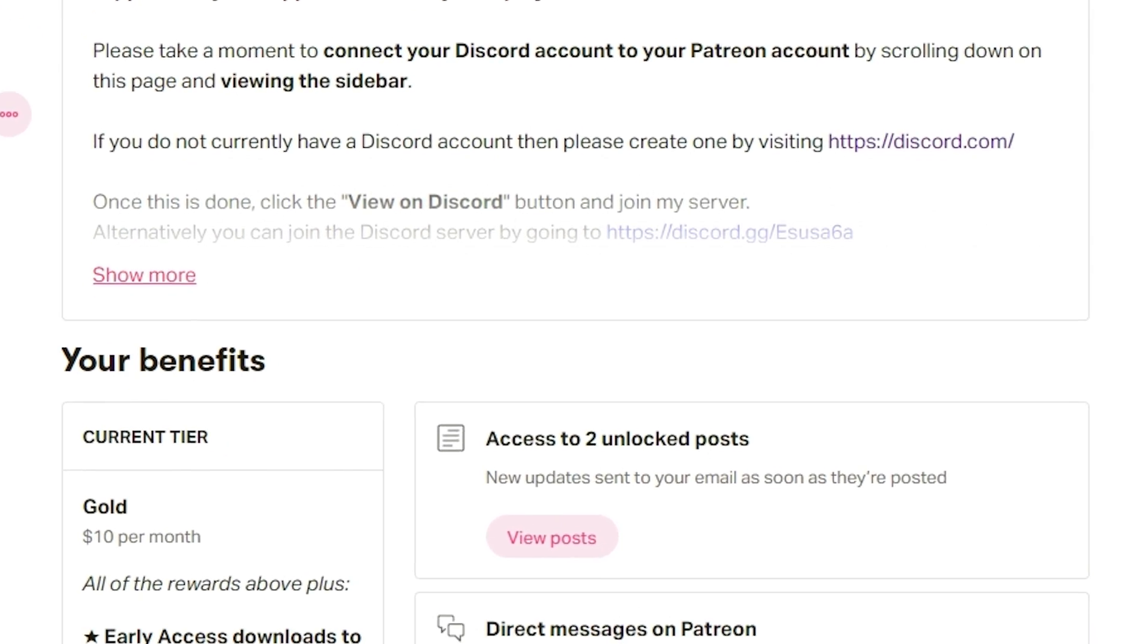
scroll("down", 3)
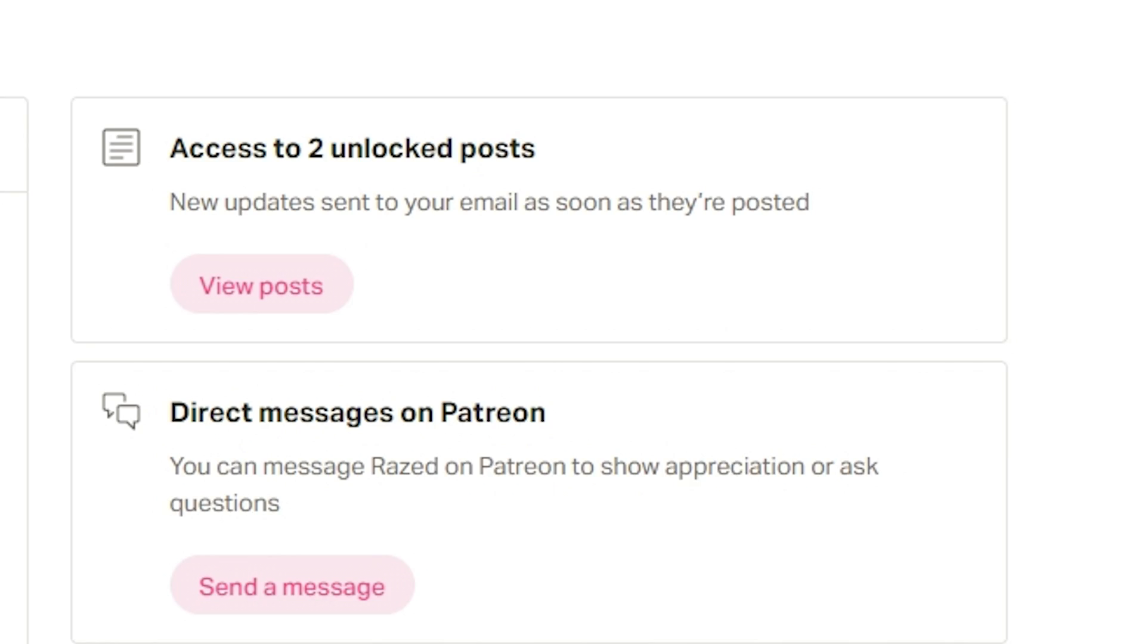
scroll("up", 3)
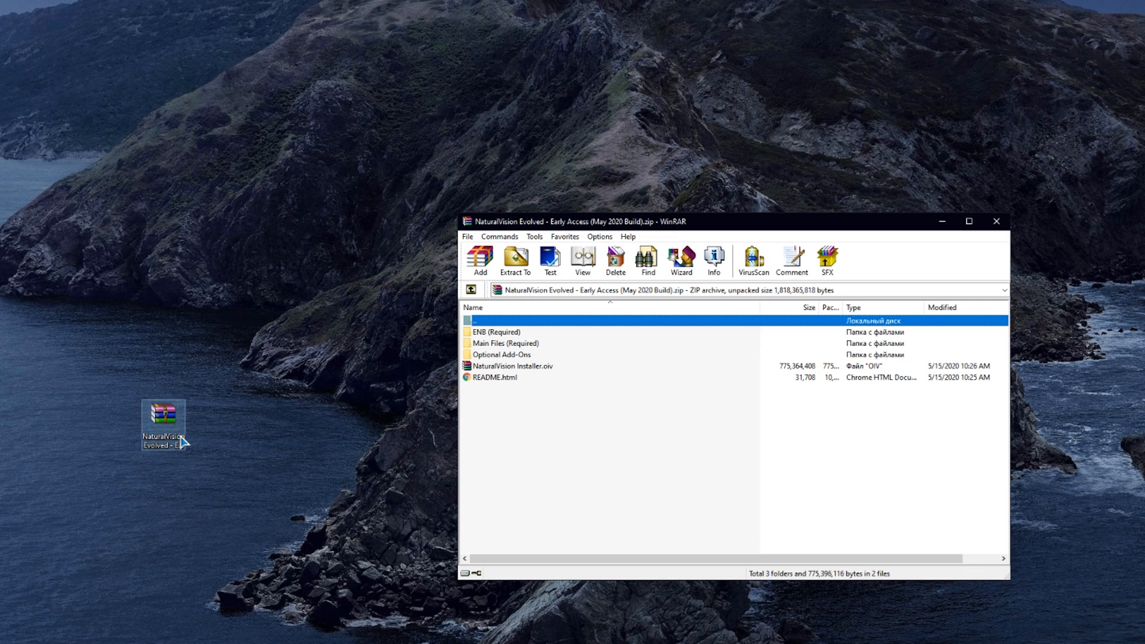
mouse_move(511, 372)
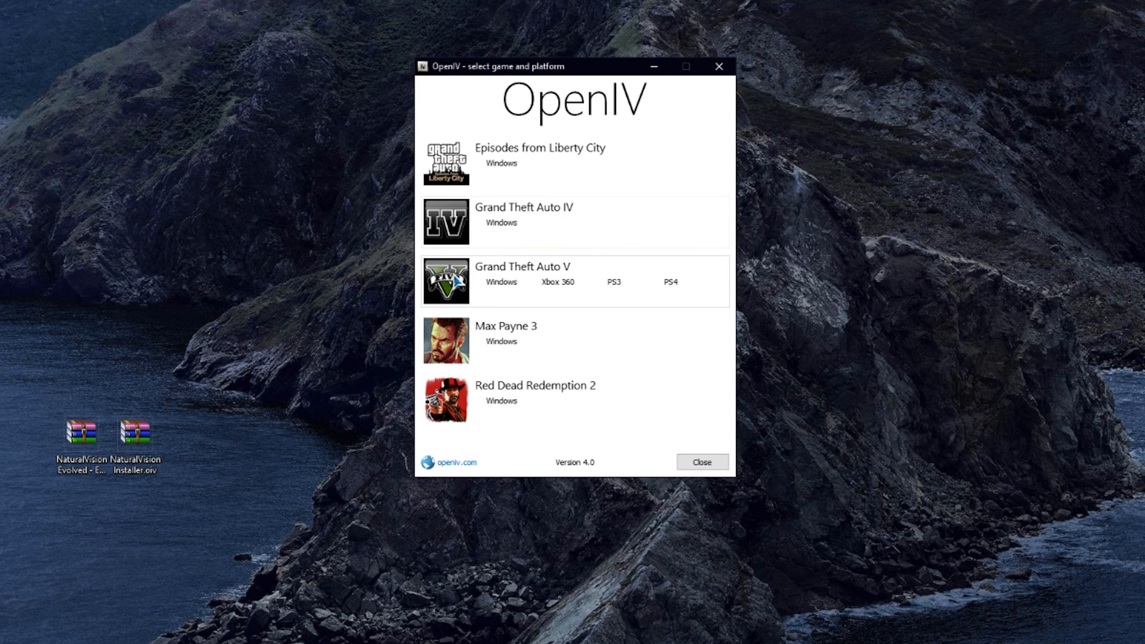
Open GTA V for Windows and load NaturalVision Installer.oiv in the Package Installer.
left_click(501, 281)
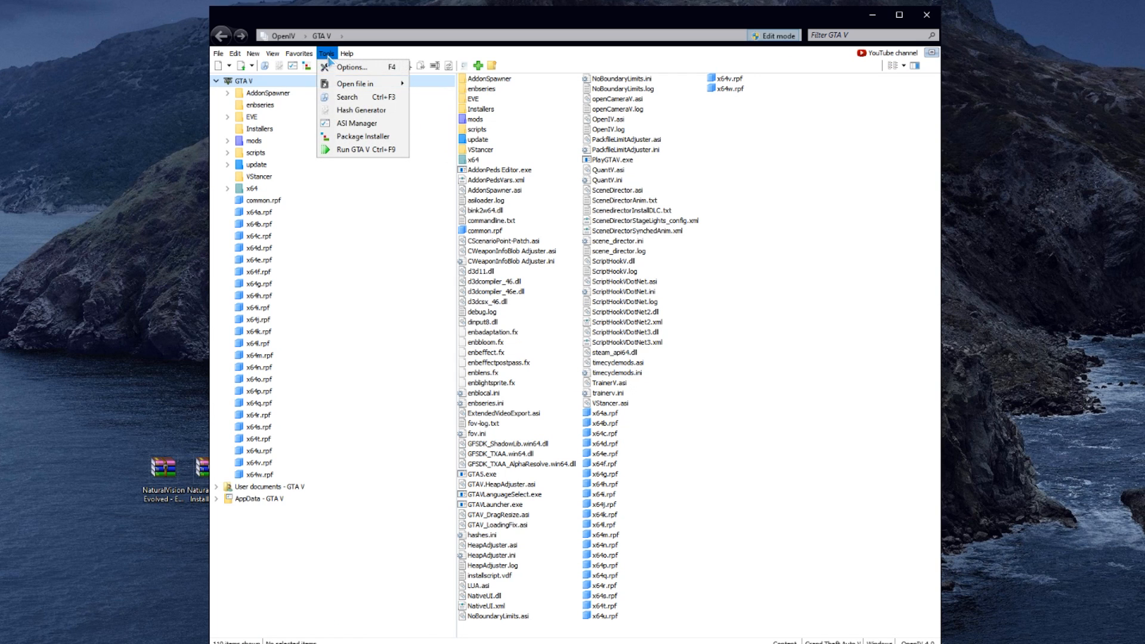
left_click(362, 137)
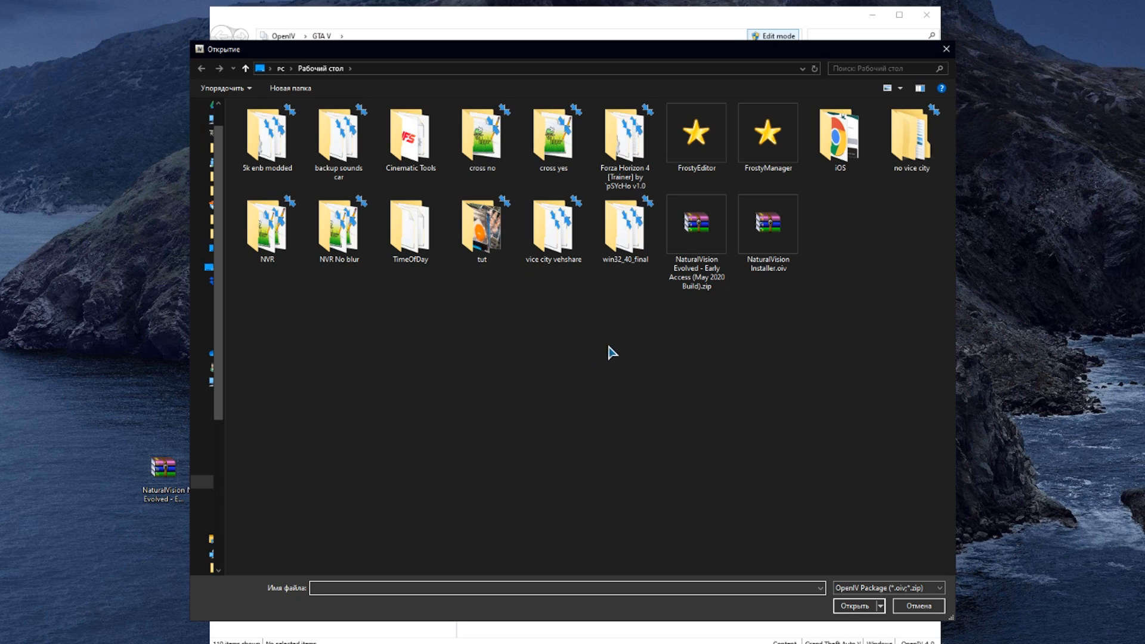
left_click(767, 225)
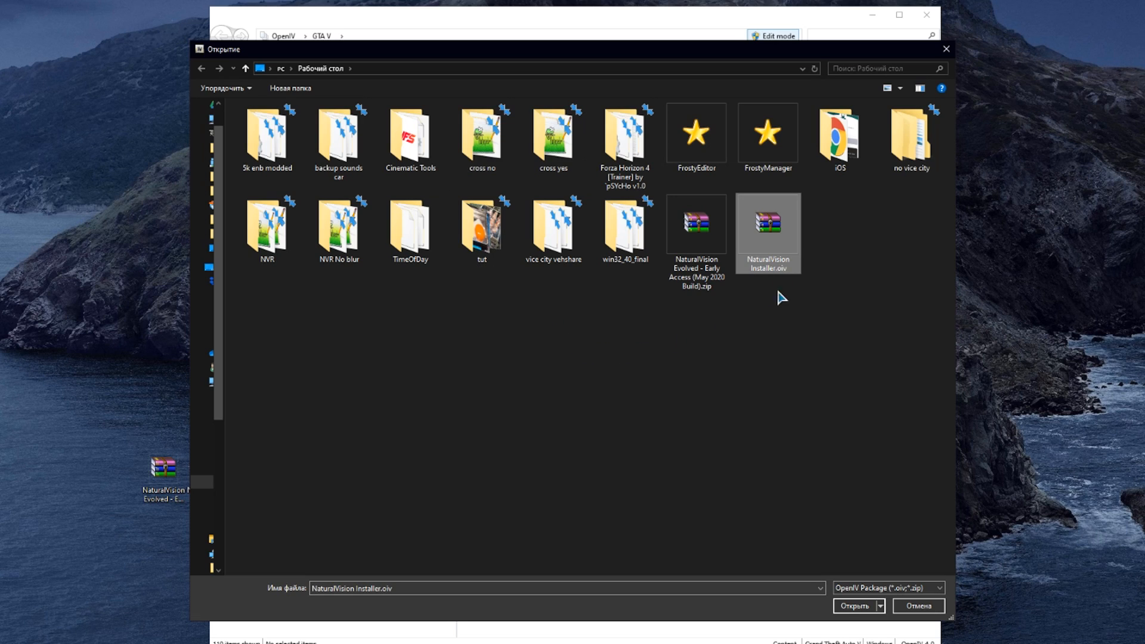
left_click(855, 605)
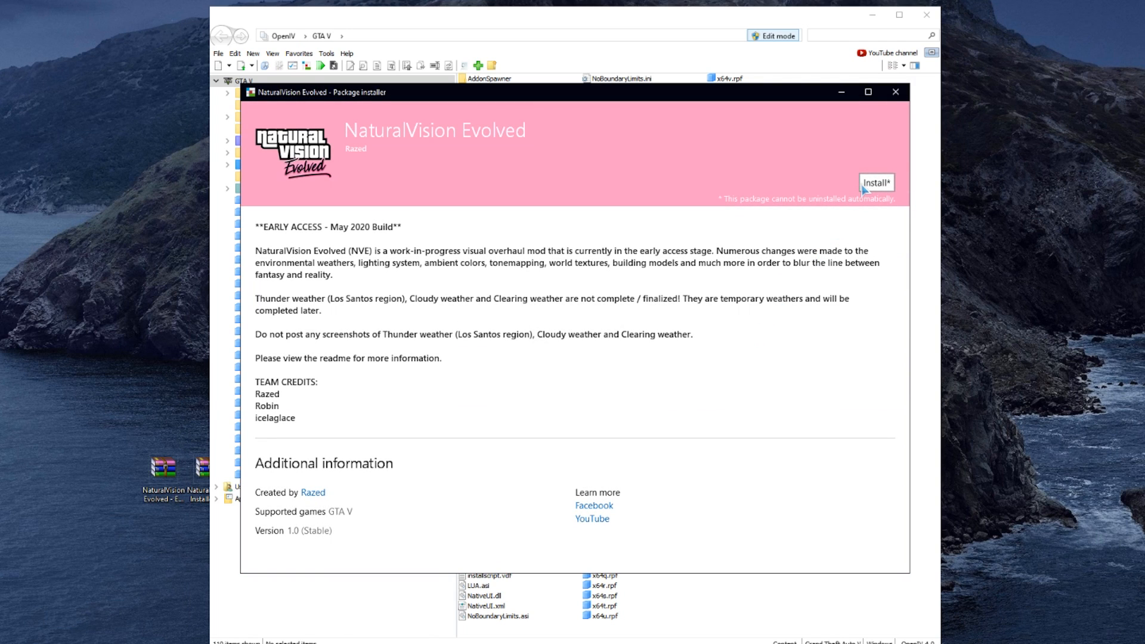
mouse_move(875, 182)
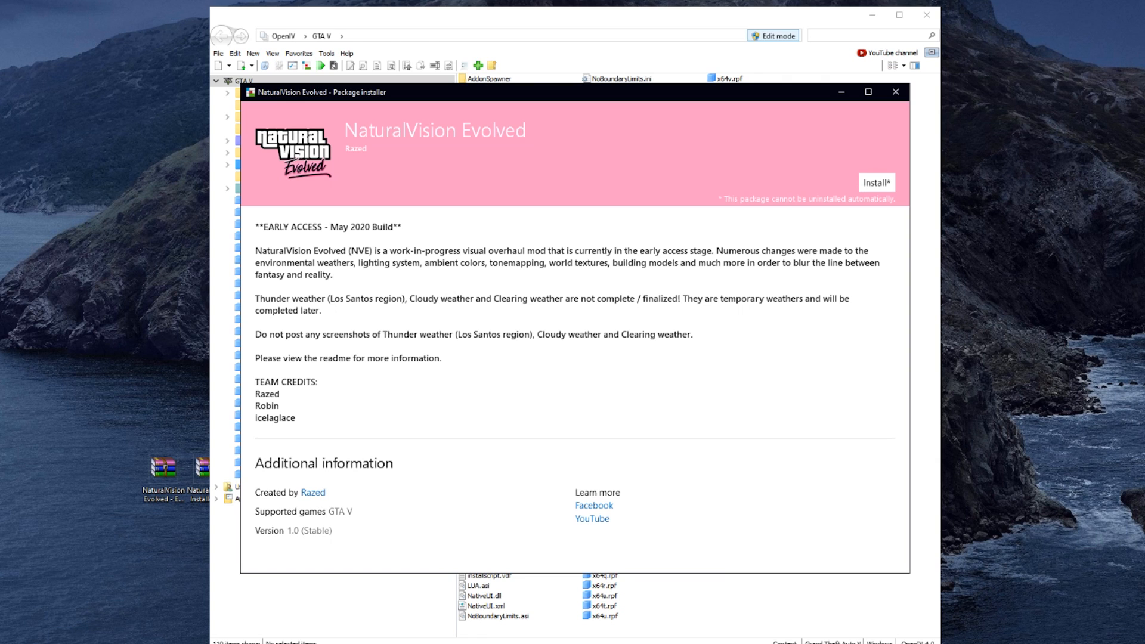
Install NaturalVision Evolved, choosing the mods folder as the install location.
left_click(876, 182)
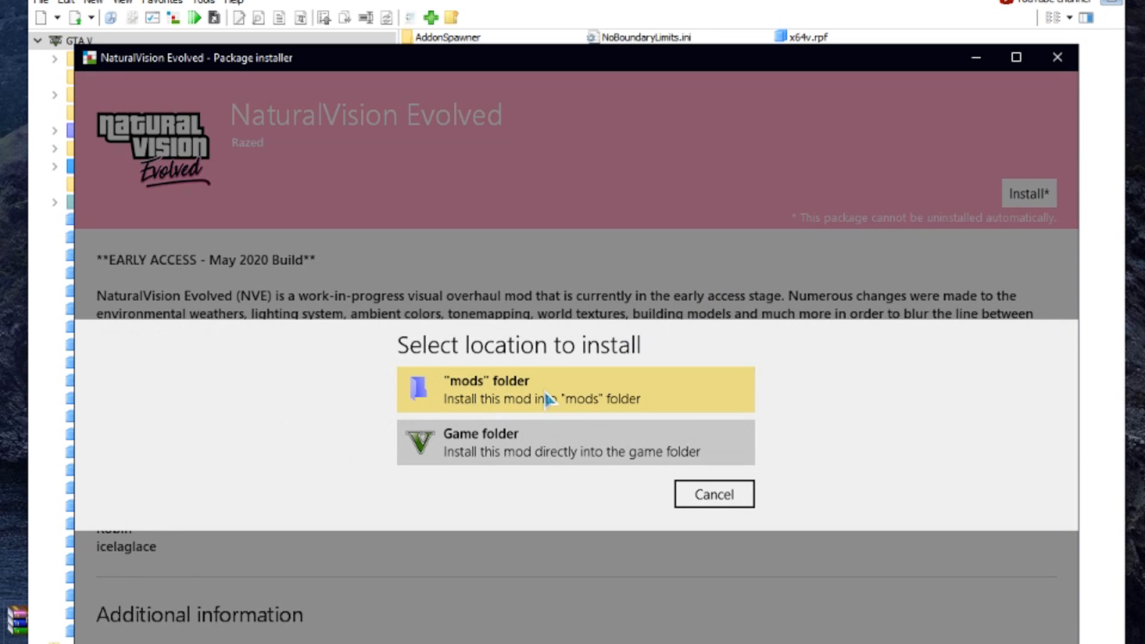
mouse_move(687, 401)
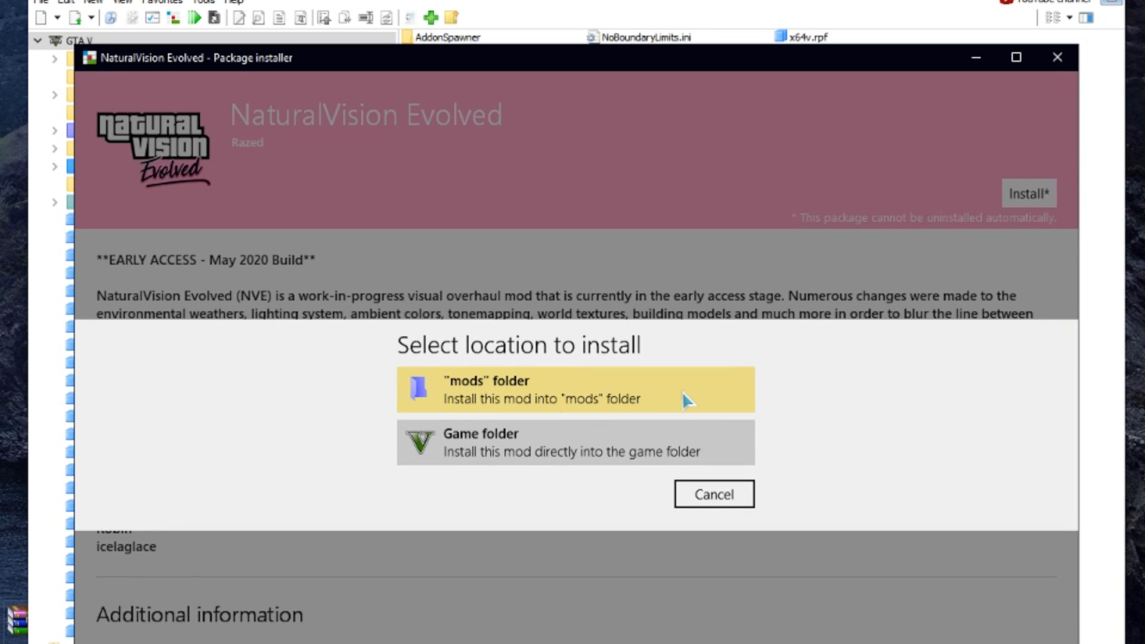
mouse_move(698, 405)
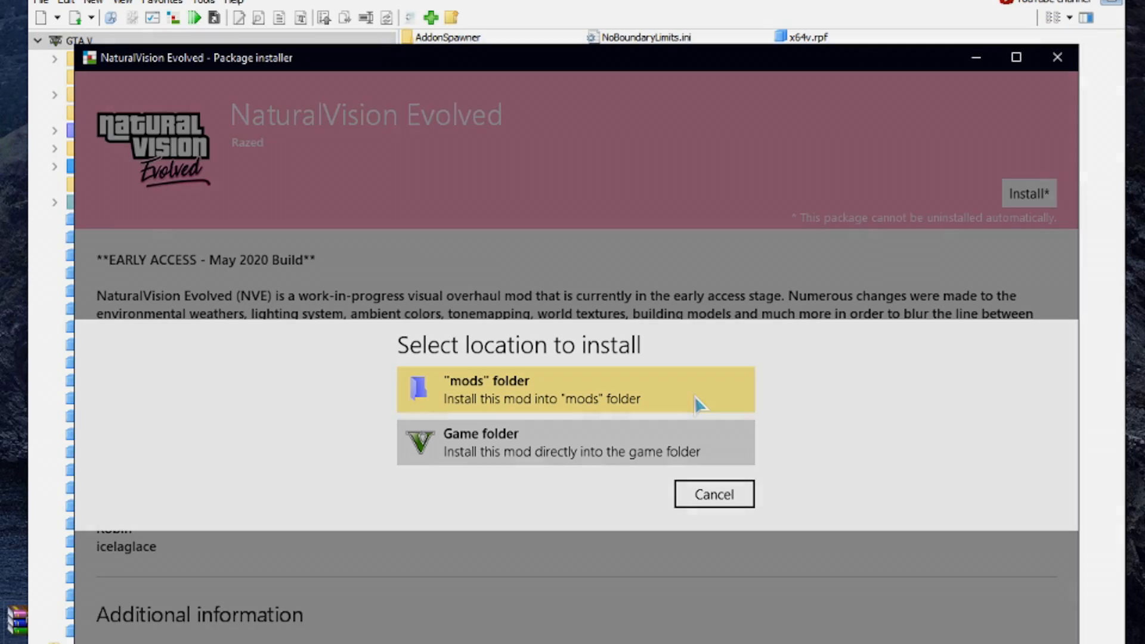
left_click(713, 494)
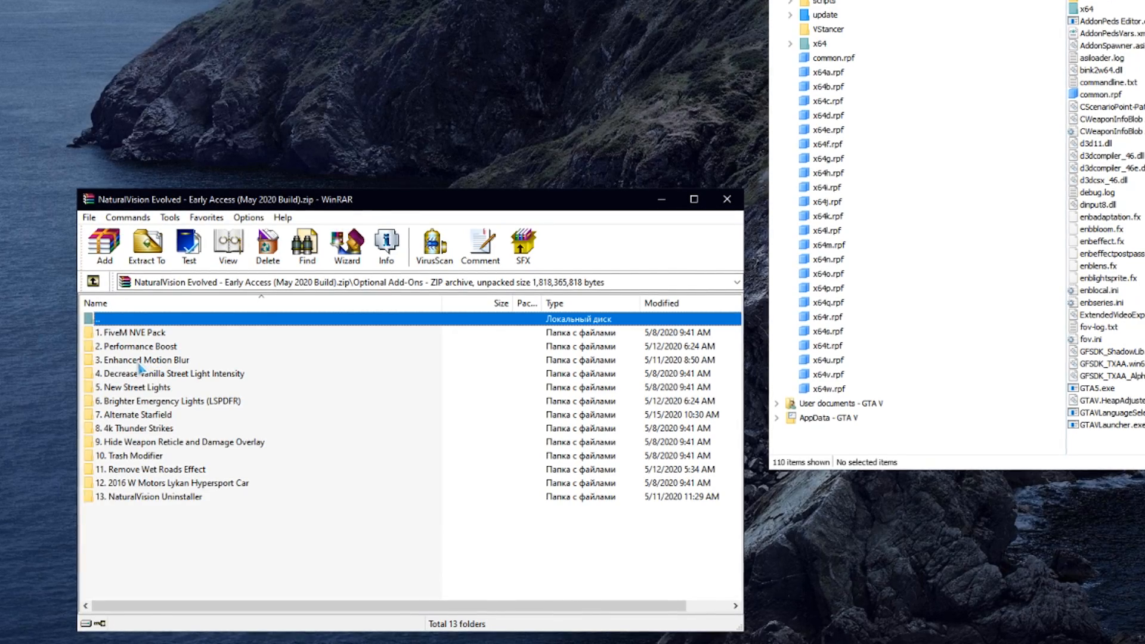
Browse the Enhanced Motion Blur and Remove Wet Roads Effect add-on folders to get their installers.
left_click(143, 360)
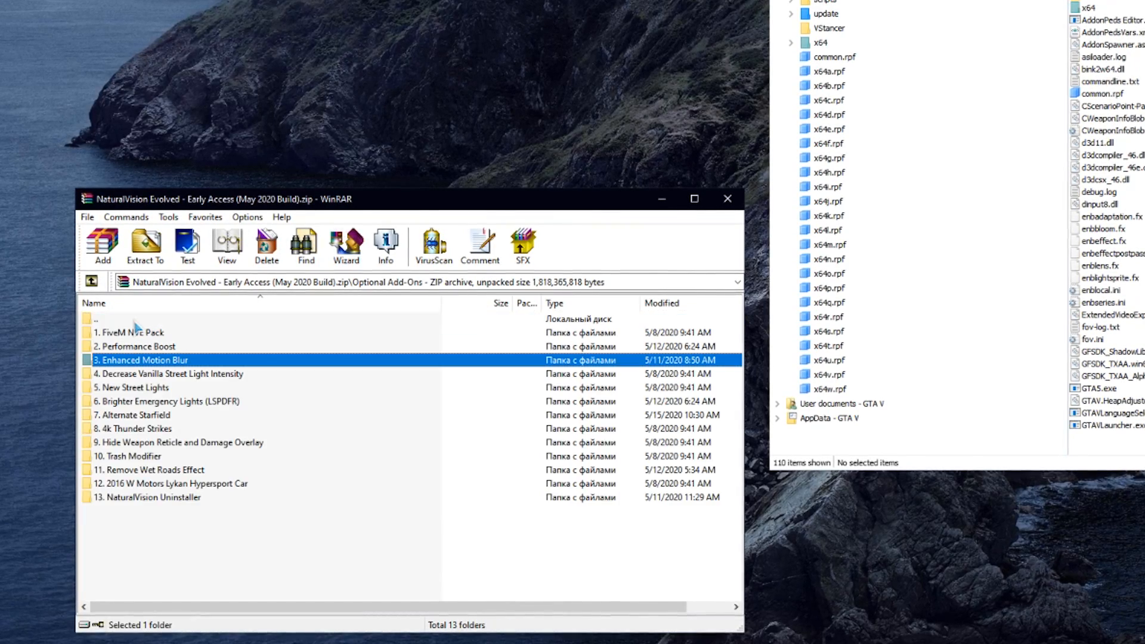
double_click(133, 387)
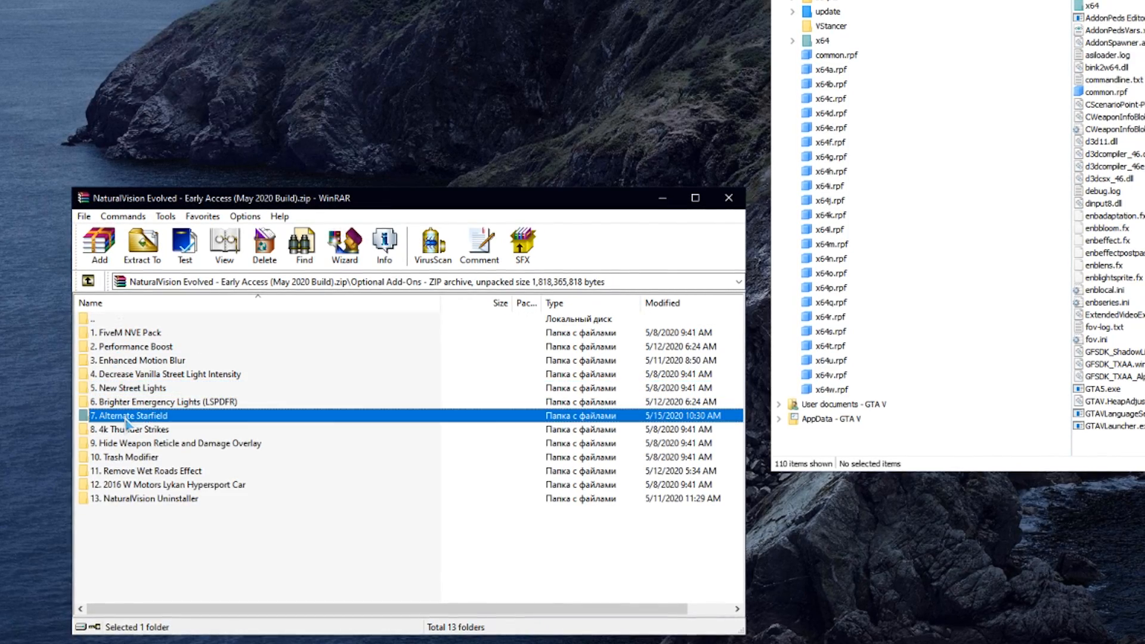
mouse_move(124, 478)
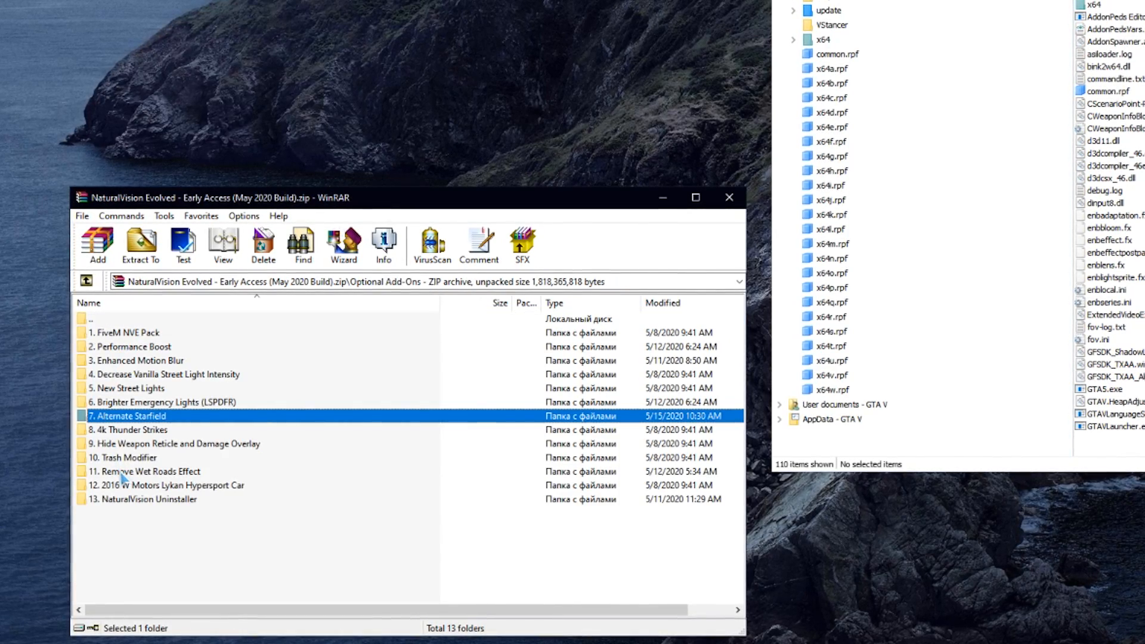
double_click(148, 471)
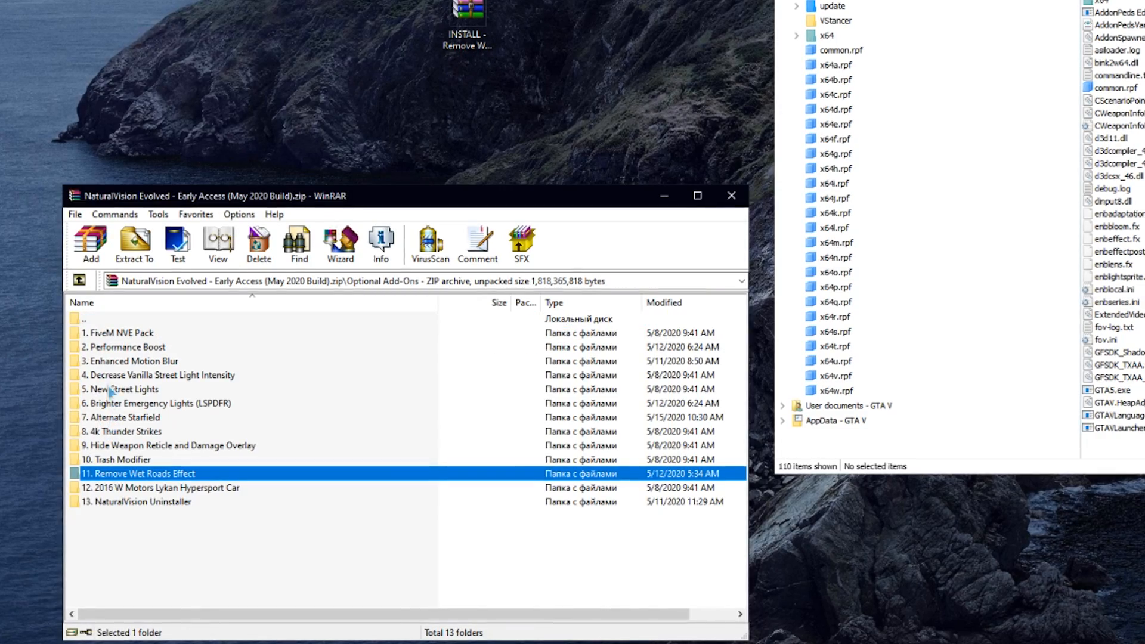
double_click(131, 361)
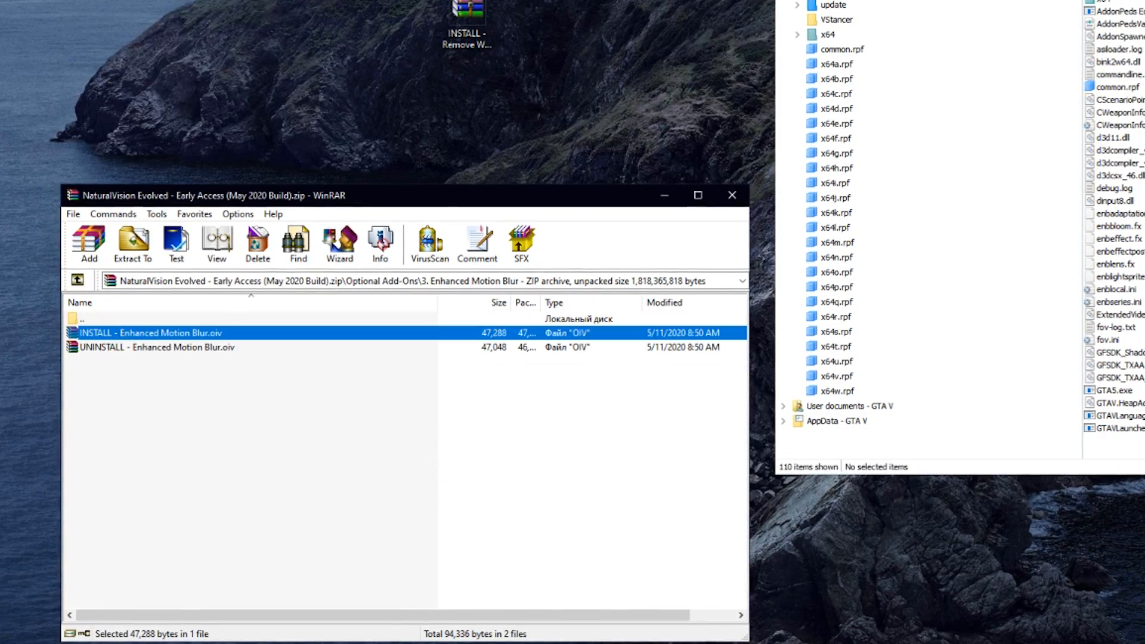
Get the New Street Lights installer and open enbseries_gta5_v0387.zip.
left_click(77, 280)
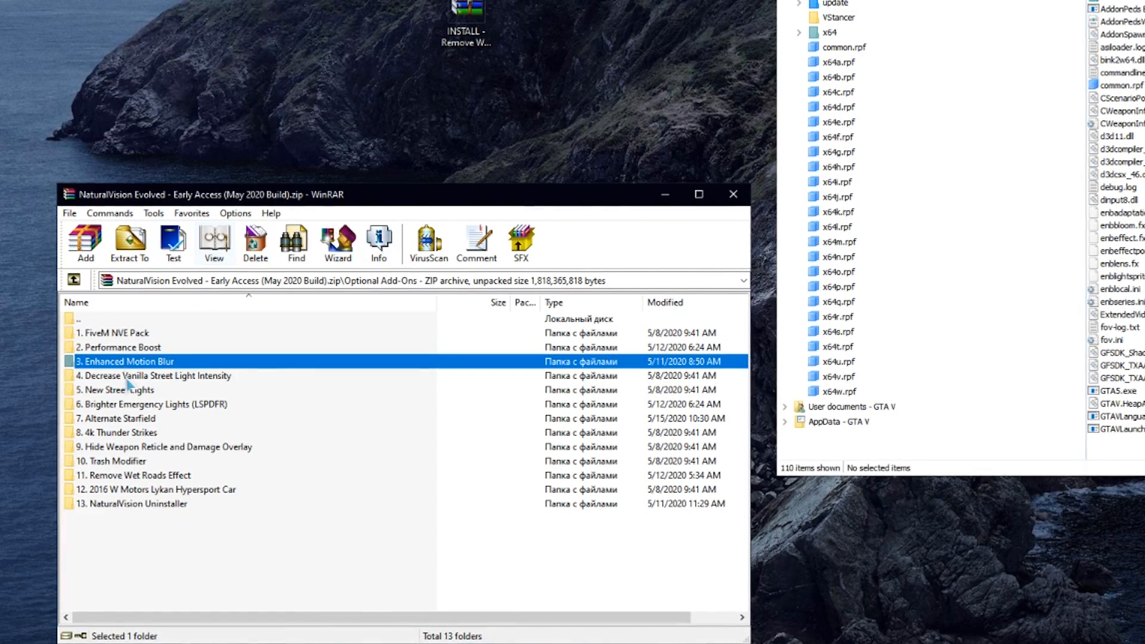
double_click(119, 389)
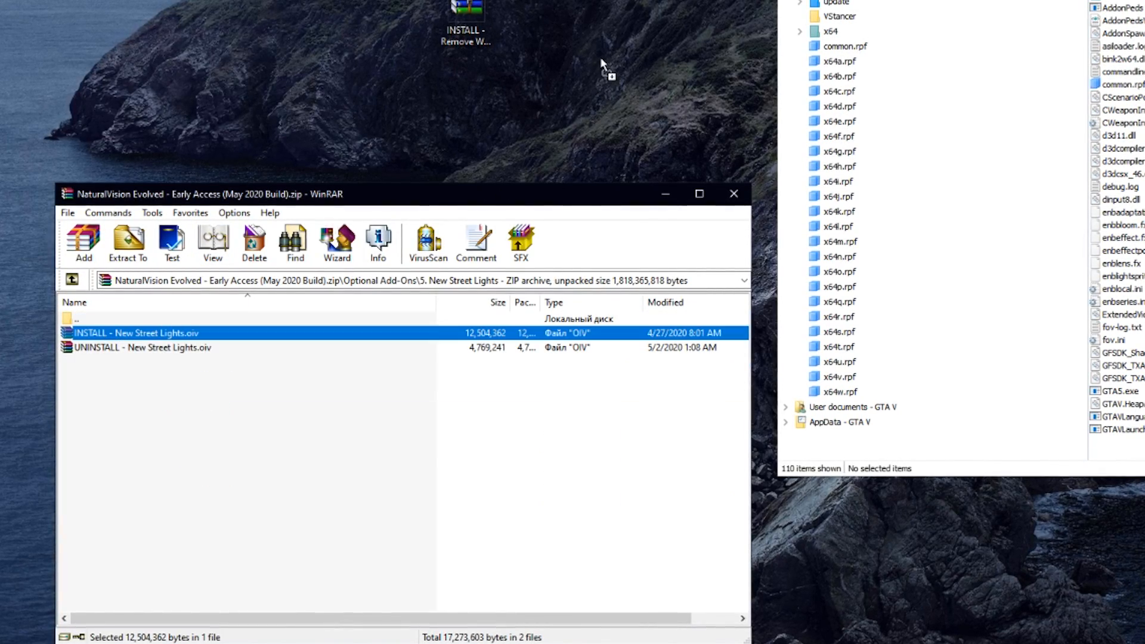
left_click(71, 279)
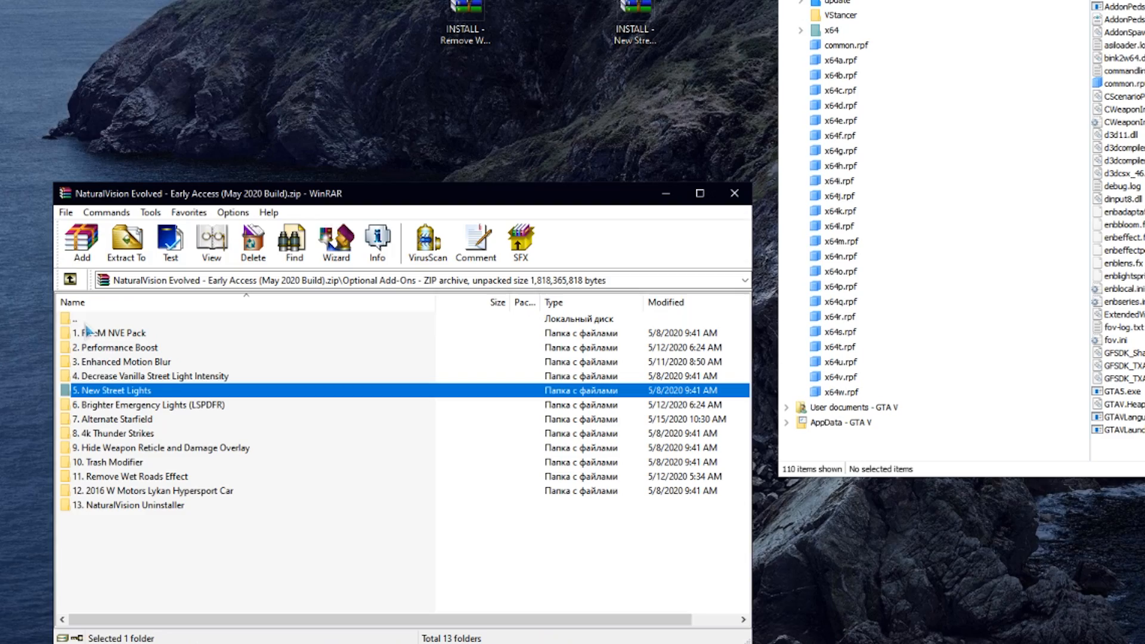
double_click(115, 418)
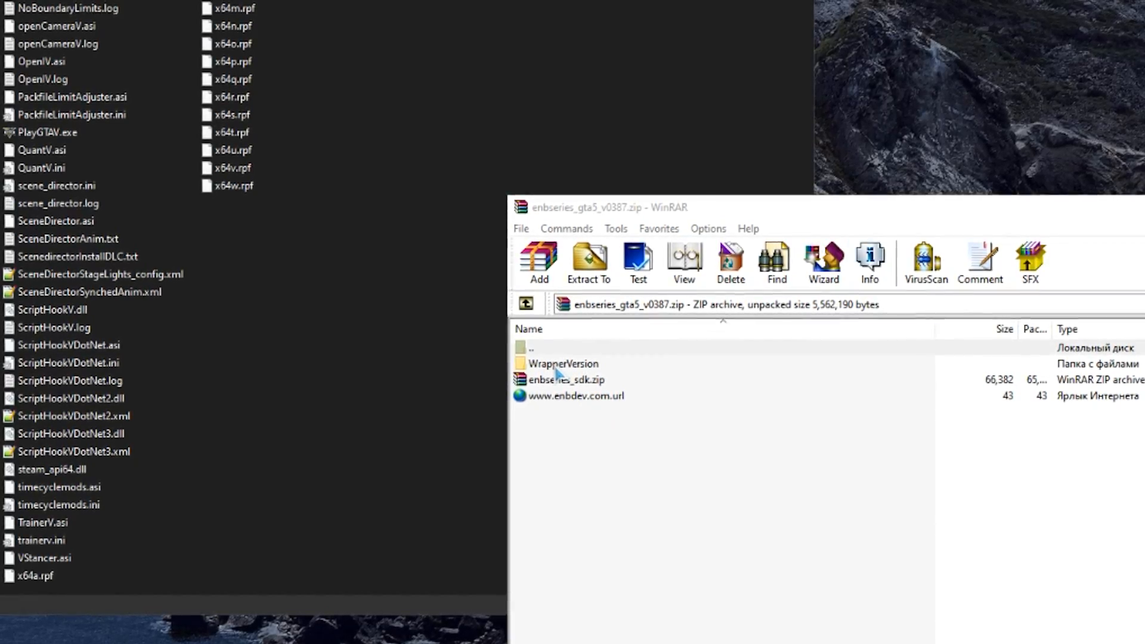
Open ENB (Required) > (1) Ultra Settings Preset and select all its files for copying.
double_click(563, 363)
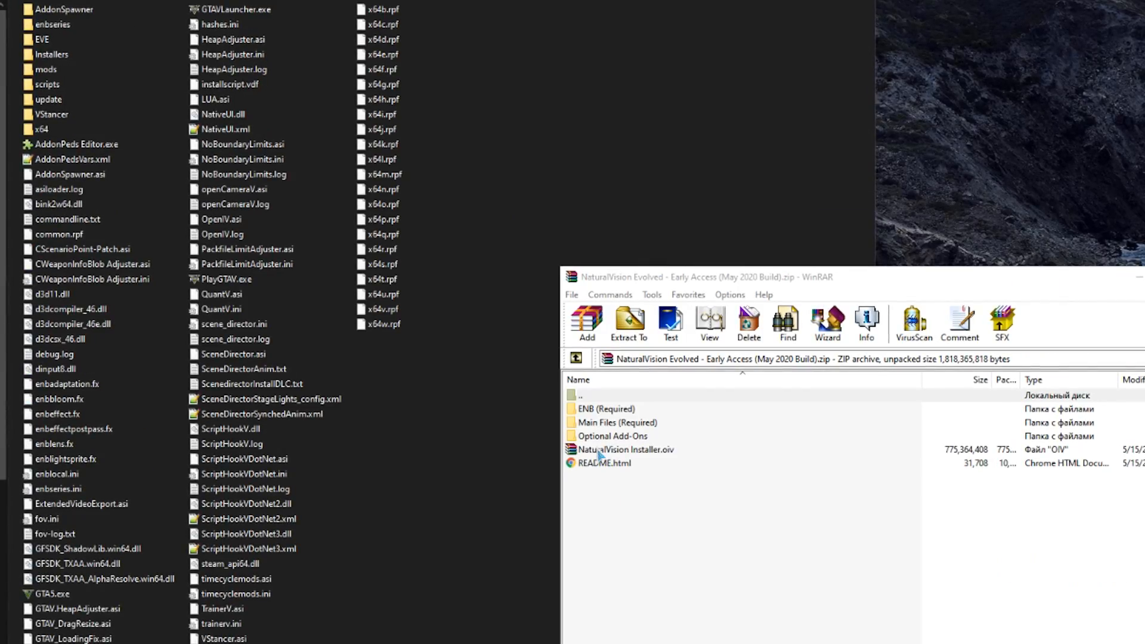
double_click(605, 408)
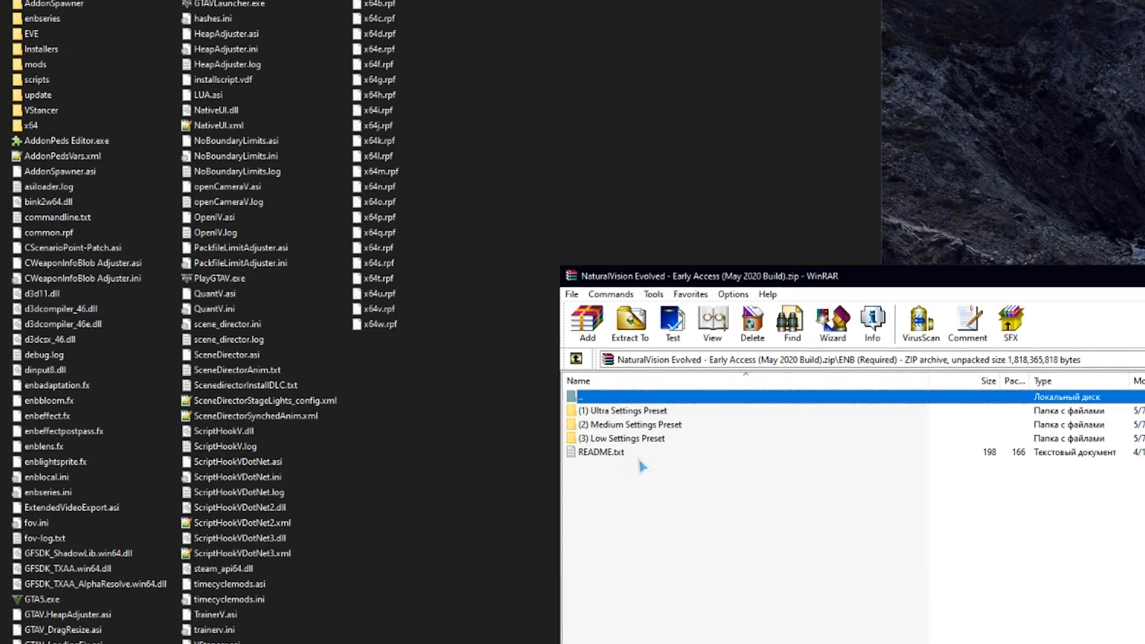
double_click(625, 410)
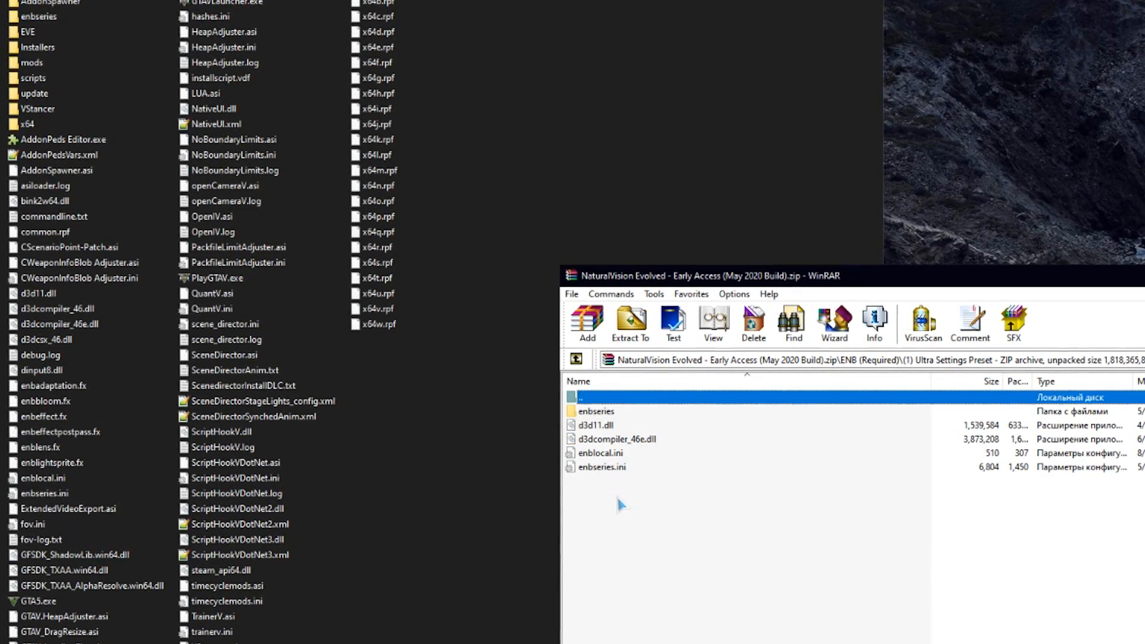
key("ctrl+a")
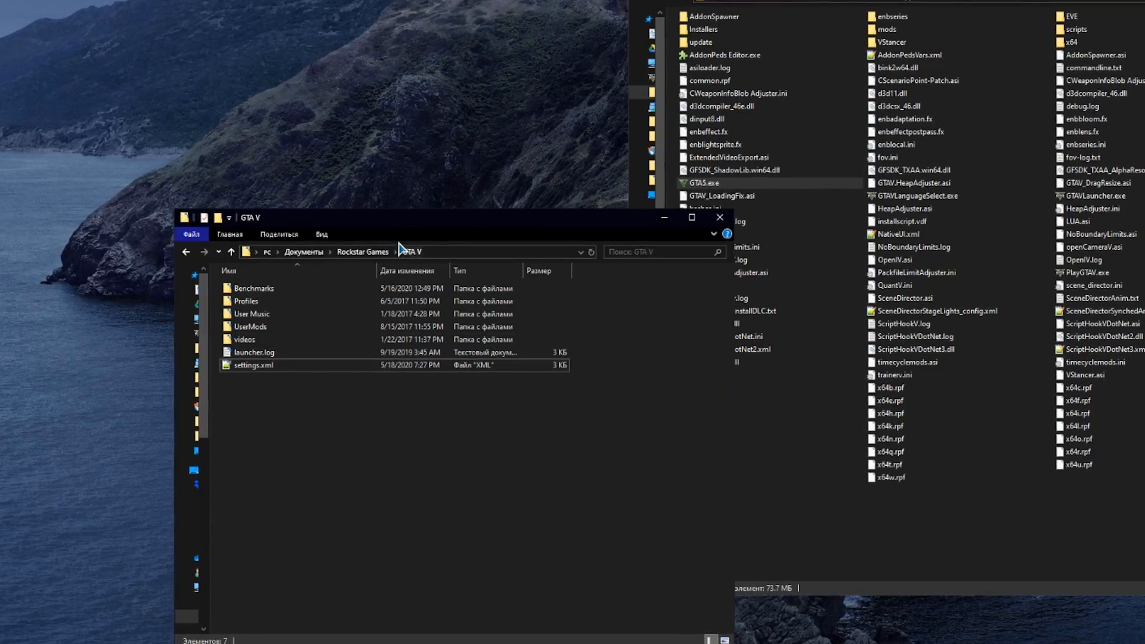
mouse_move(254, 365)
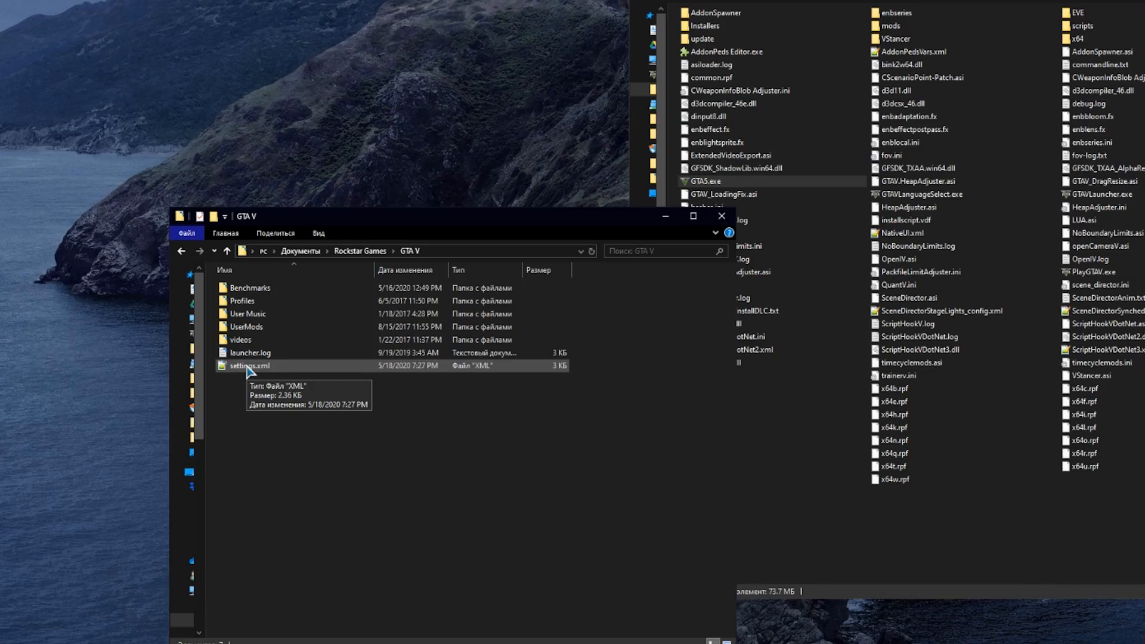
Open settings.xml from Documents > Rockstar Games > GTA V in Notepad++.
double_click(250, 365)
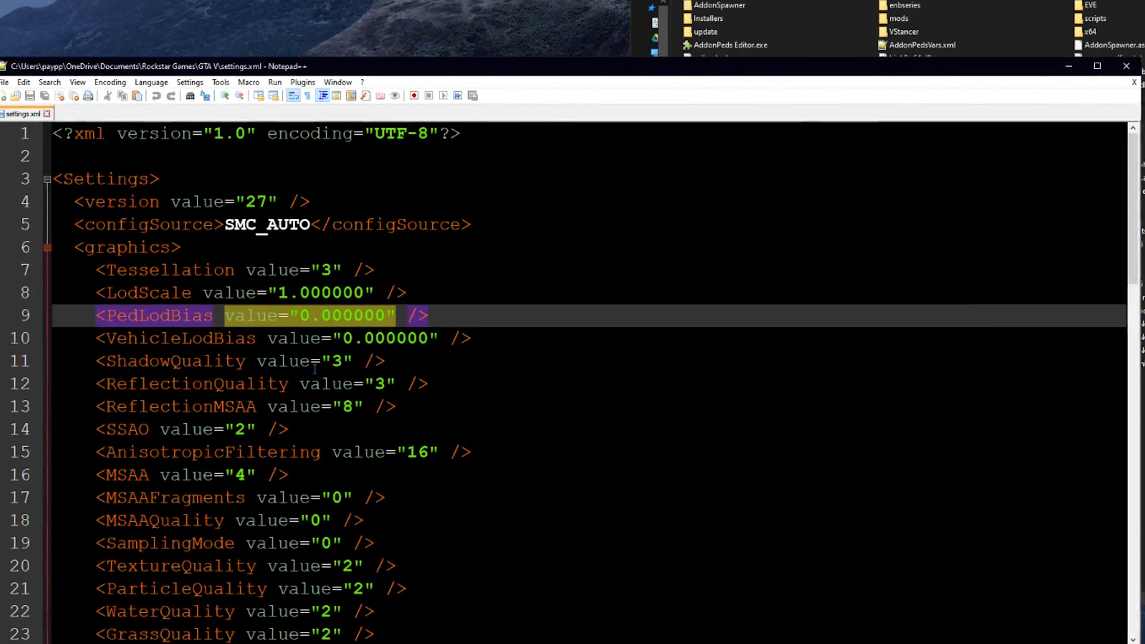
Find Lighting_FogVolumes, set it to true, and save settings.xml.
key("ctrl+f")
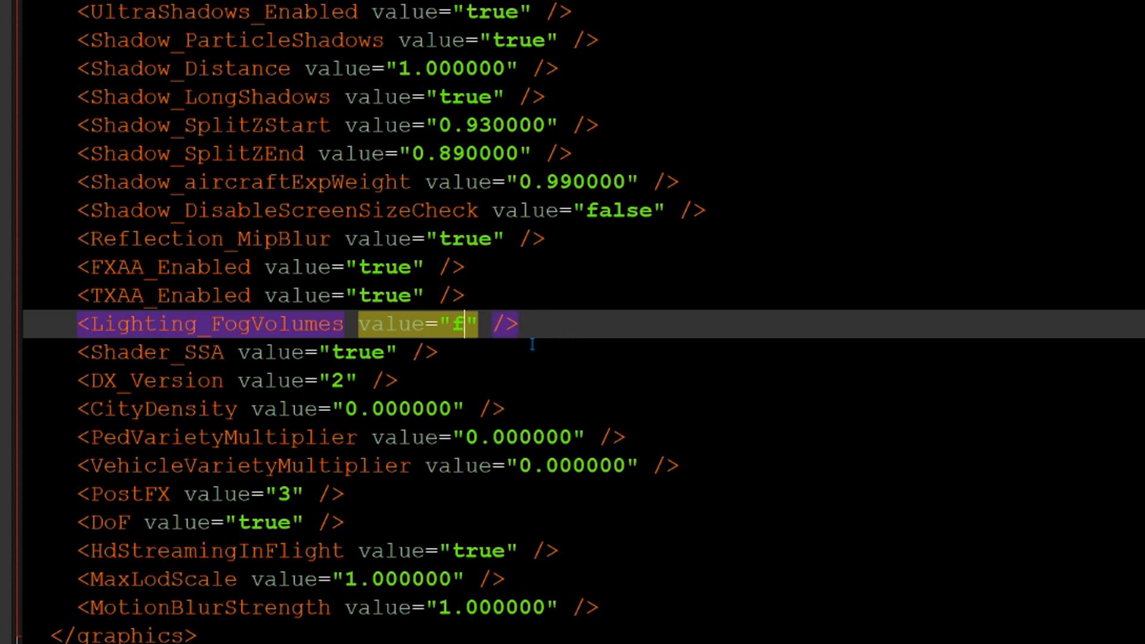
left_click(32, 189)
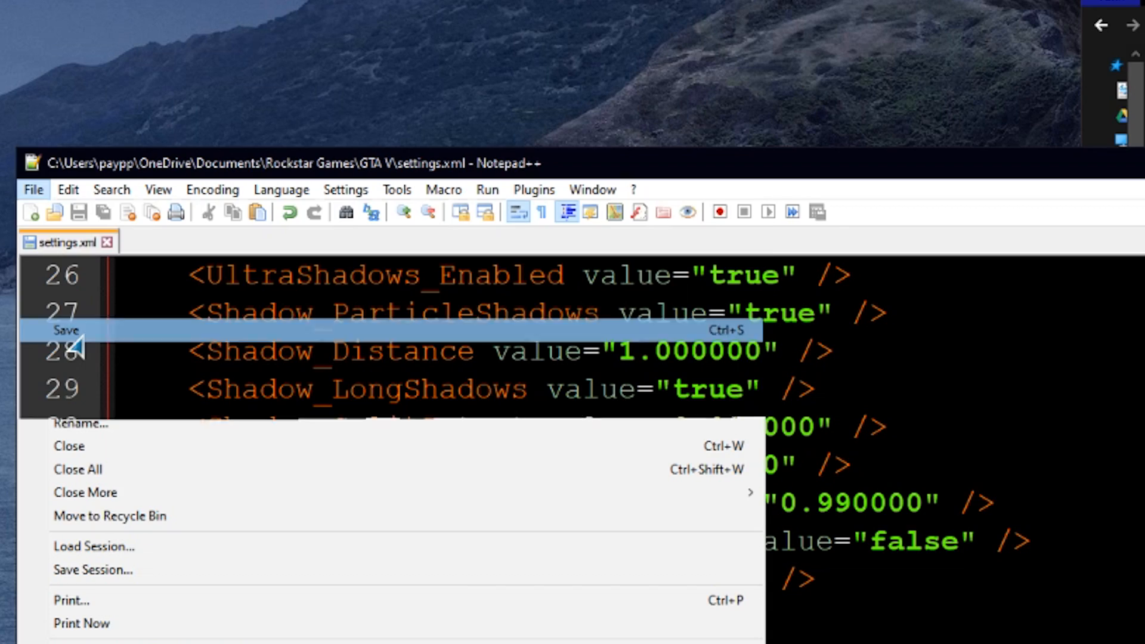